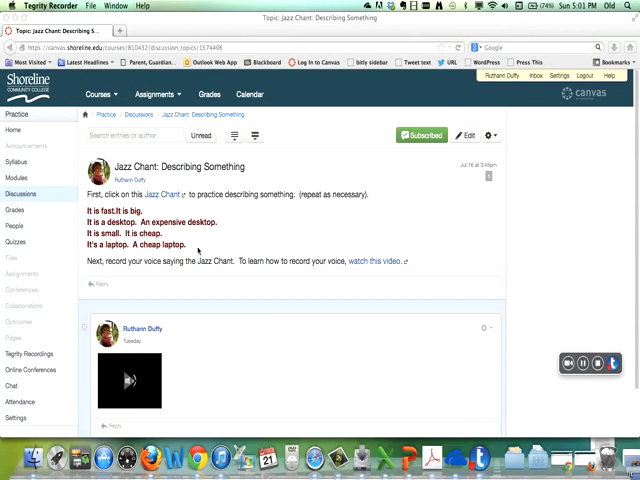
{"action": "mouse_move", "coordinate": [184, 284]}
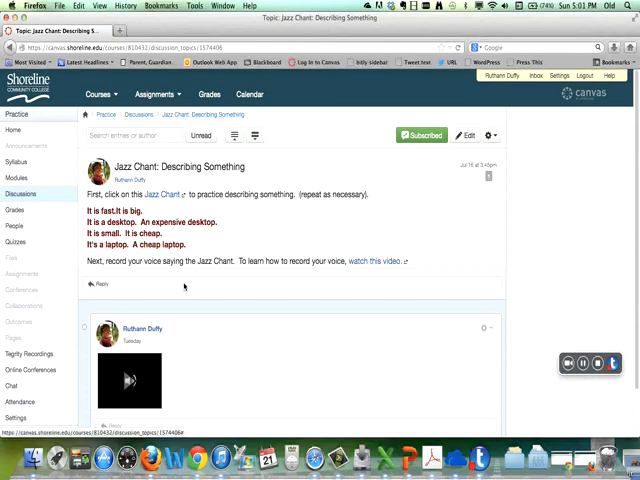
Start a reply beneath the Jazz Chant: Describing Something discussion prompt.
{"action": "left_click", "coordinate": [96, 284]}
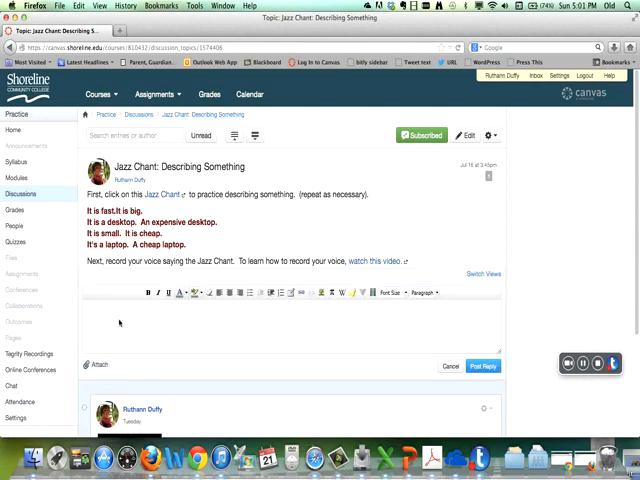
{"action": "mouse_move", "coordinate": [242, 324]}
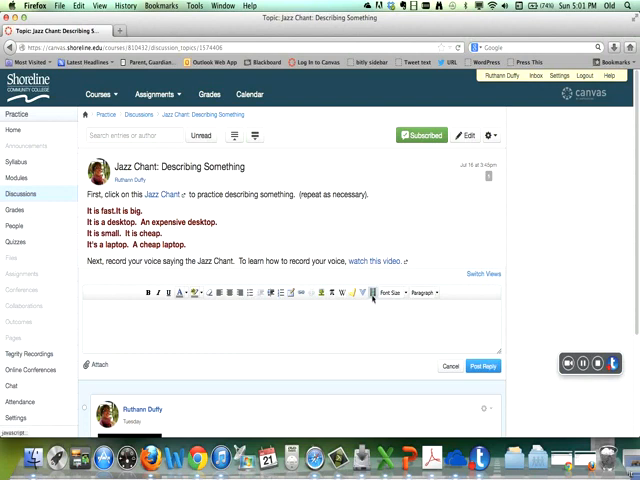
{"action": "mouse_move", "coordinate": [368, 292]}
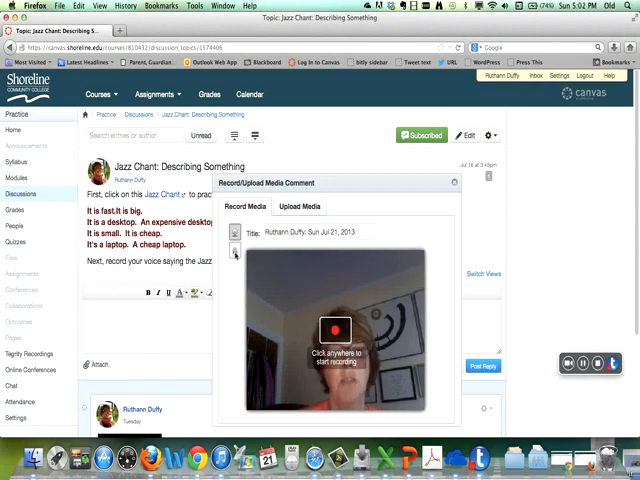
{"action": "mouse_move", "coordinate": [236, 252]}
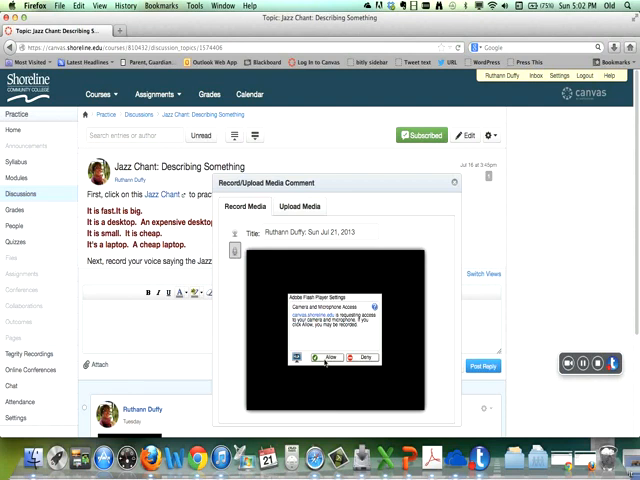
Allow Flash camera/microphone access and choose audio-only recording in the Record Media tab.
{"action": "left_click", "coordinate": [328, 356]}
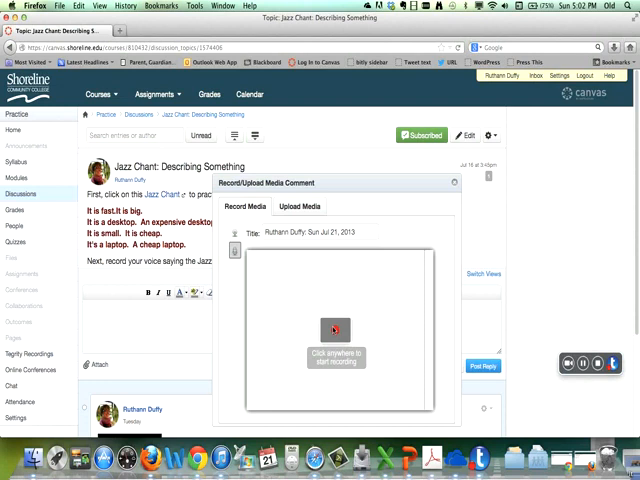
{"action": "left_click", "coordinate": [332, 330]}
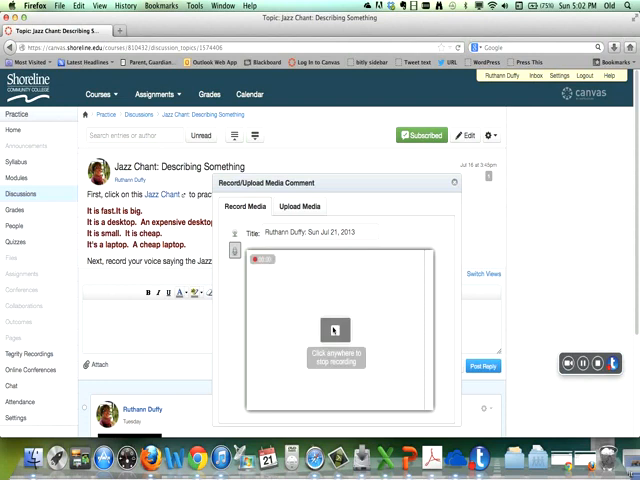